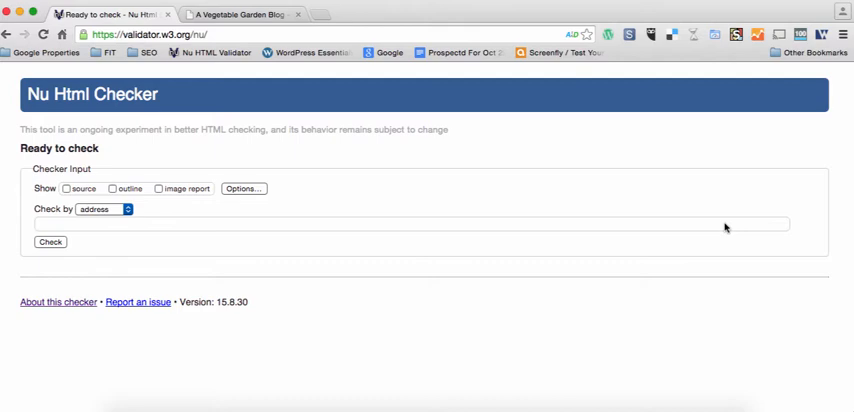
mouse_move(212, 201)
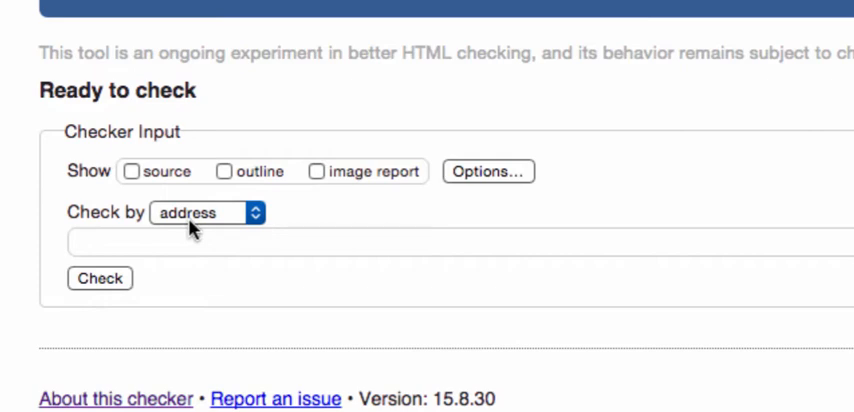
mouse_move(197, 180)
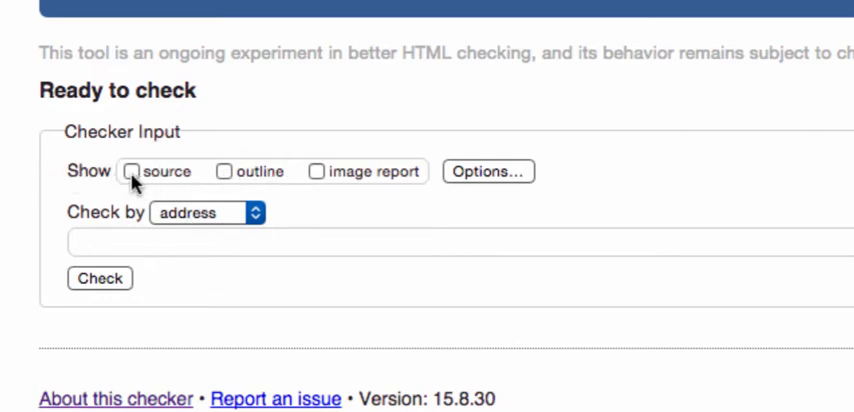
Turn on the 'source' option so the page's source is shown with the results.
left_click(128, 171)
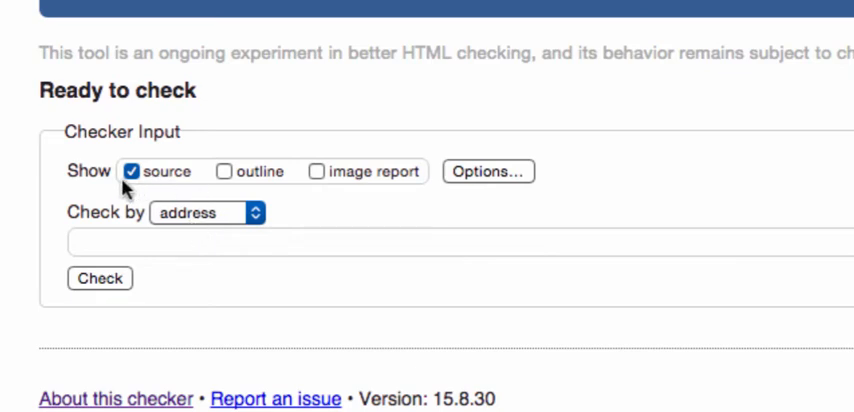
mouse_move(192, 221)
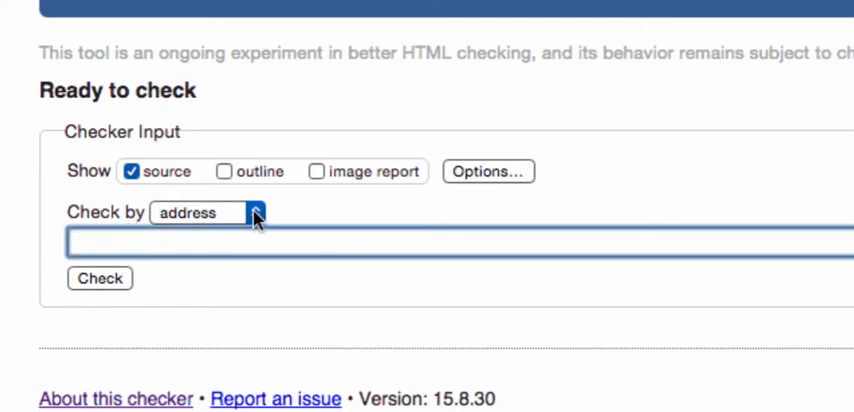
Switch the 'Check by' method to file upload after briefly choosing text input.
left_click(200, 212)
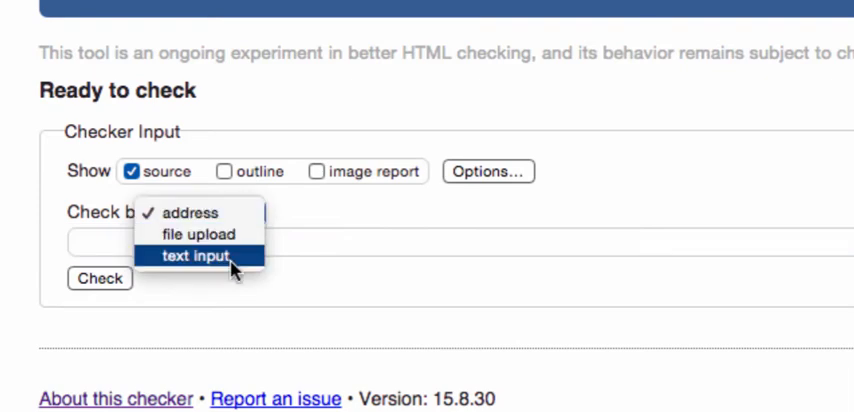
left_click(209, 256)
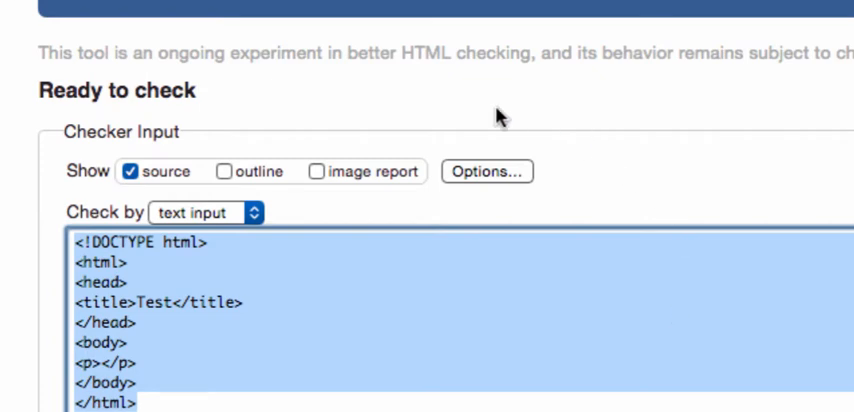
left_click(207, 212)
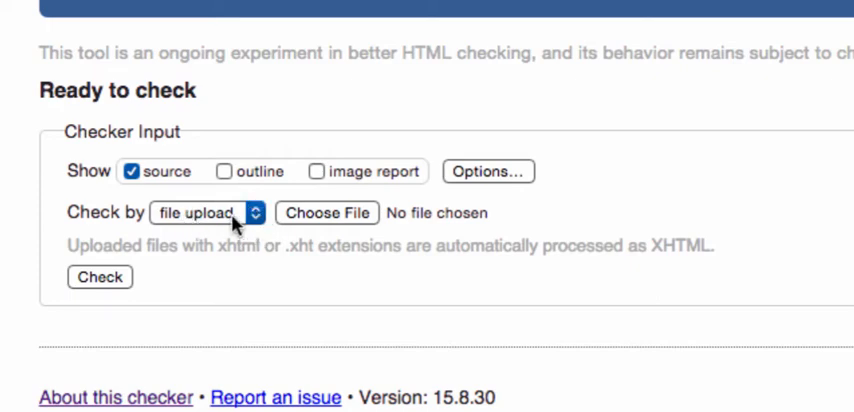
Upload bad.html from the Desktop and run the check to list its errors.
left_click(326, 212)
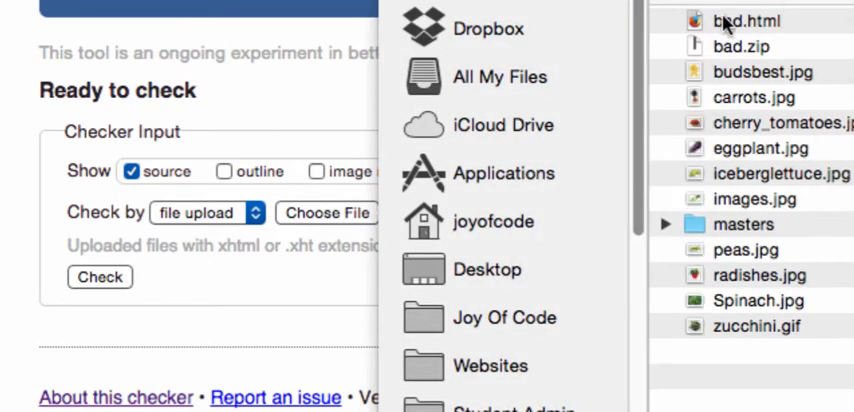
mouse_move(466, 372)
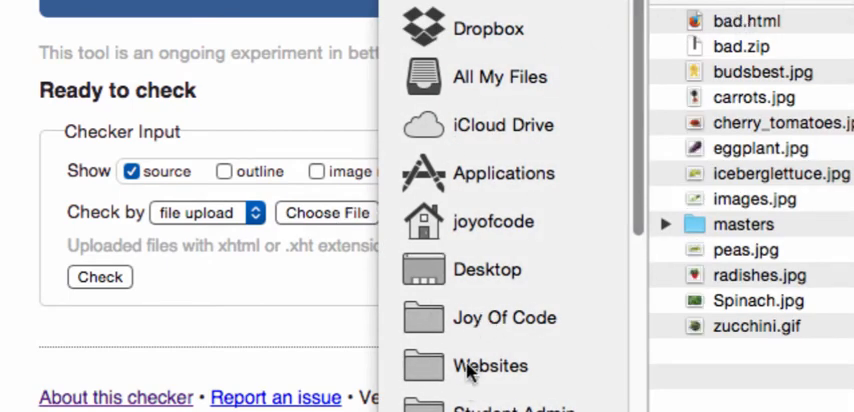
left_click(488, 270)
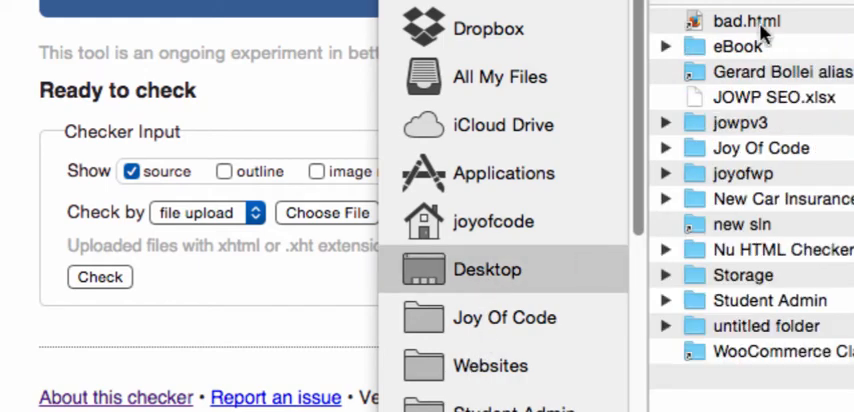
left_click(747, 20)
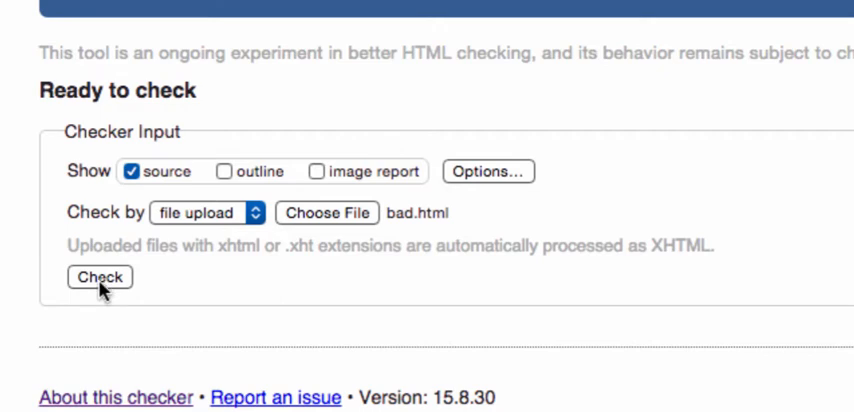
left_click(99, 277)
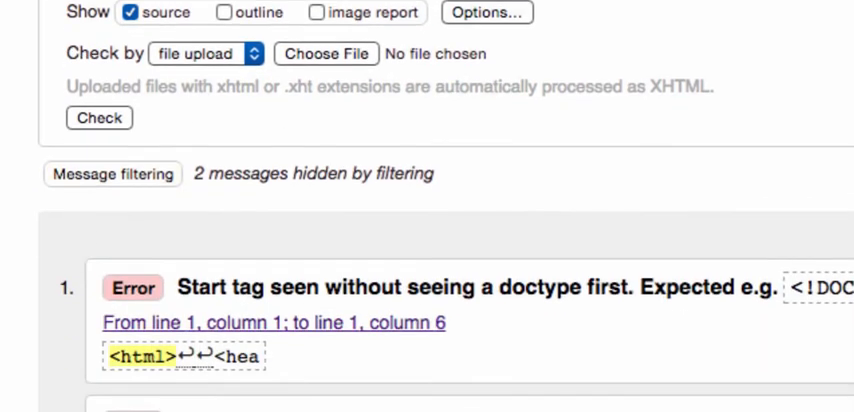
scroll("down", 3)
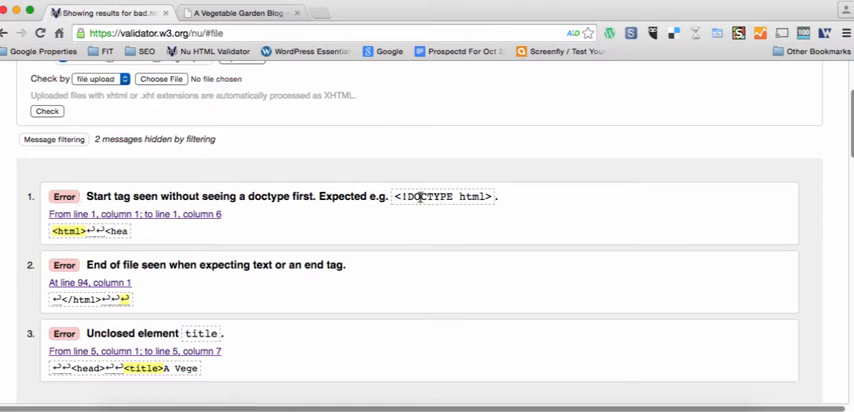
mouse_move(389, 221)
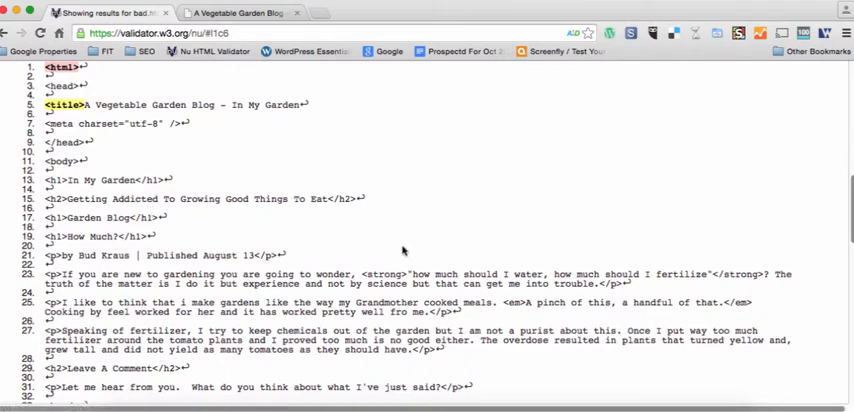
scroll("up", 3)
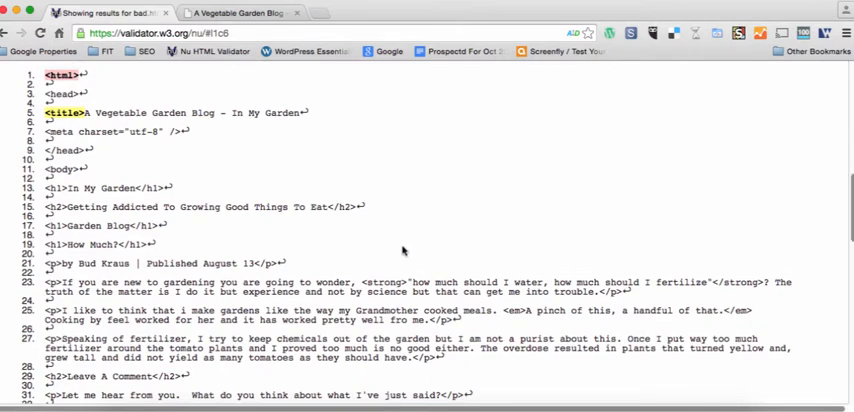
scroll("down", 3)
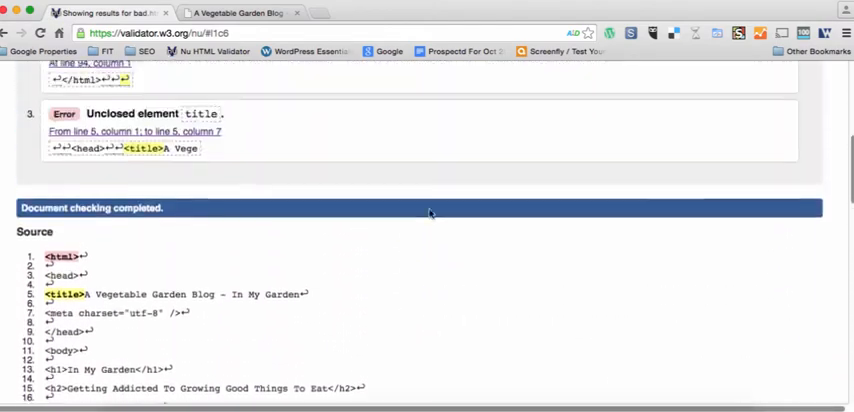
scroll("up", 3)
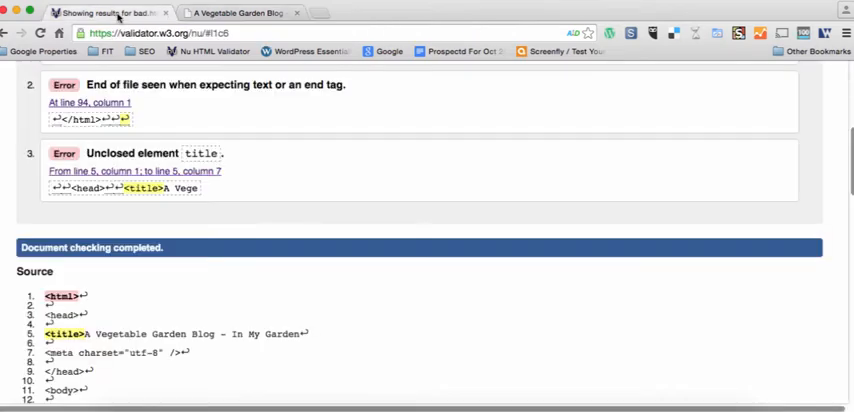
scroll("down", 3)
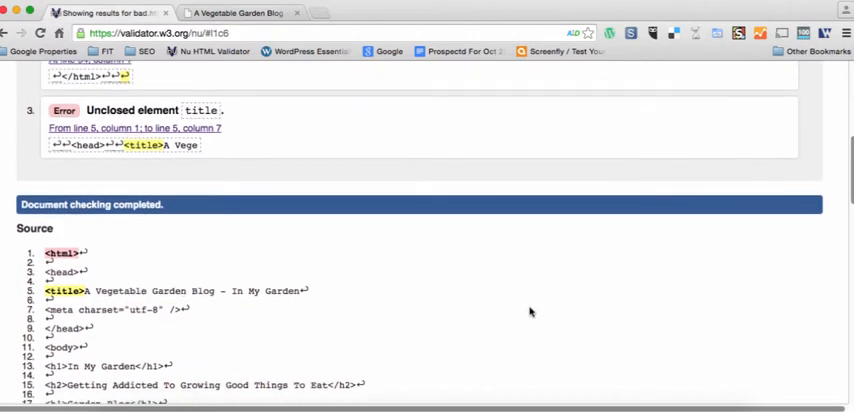
scroll("down", 3)
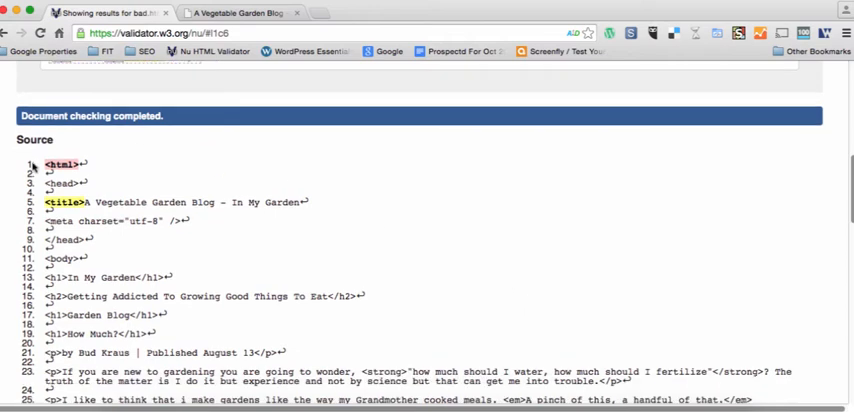
mouse_move(443, 220)
type("<!")
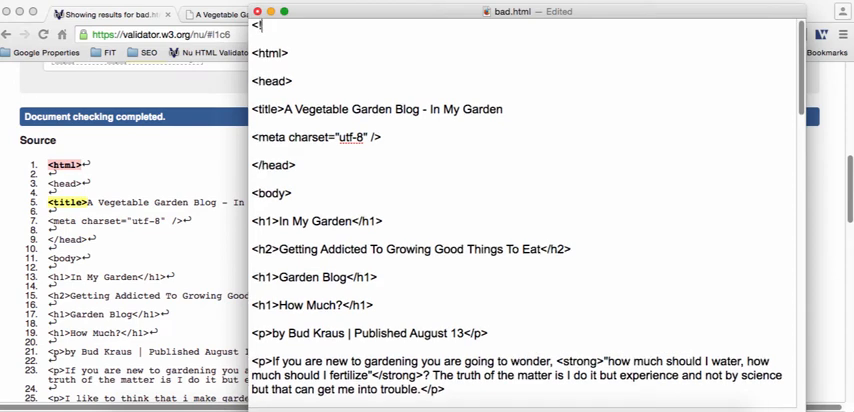
Add <!DOCTYPE html> at the top of bad.html and begin the </title> closing tag.
type("D")
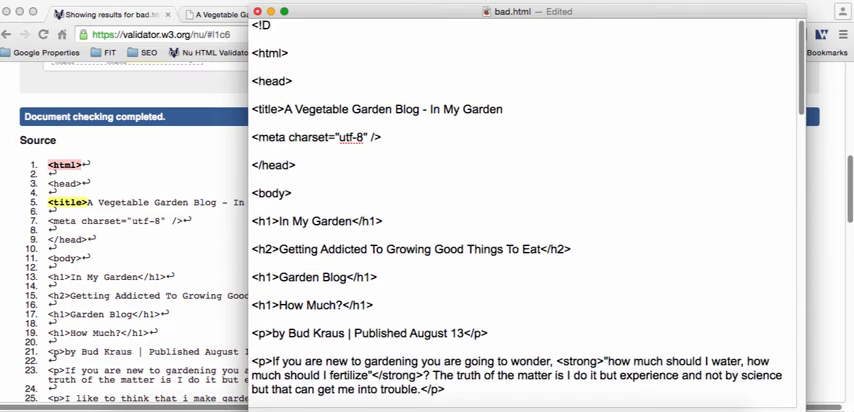
type("OCTYP")
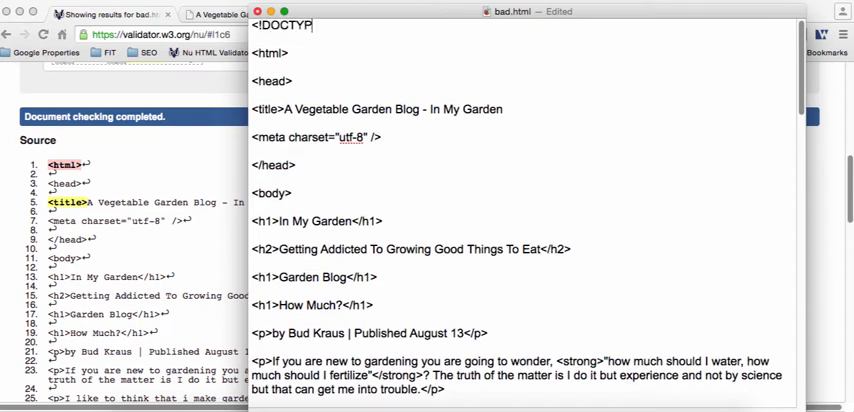
type("html")
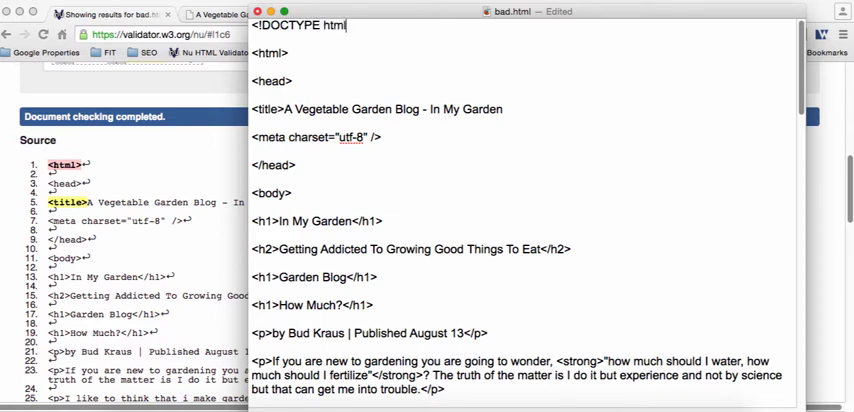
mouse_move(518, 117)
type("<")
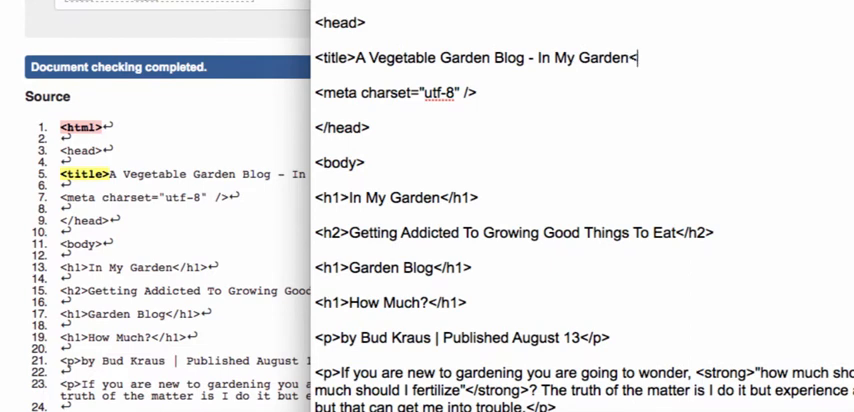
type("/tit")
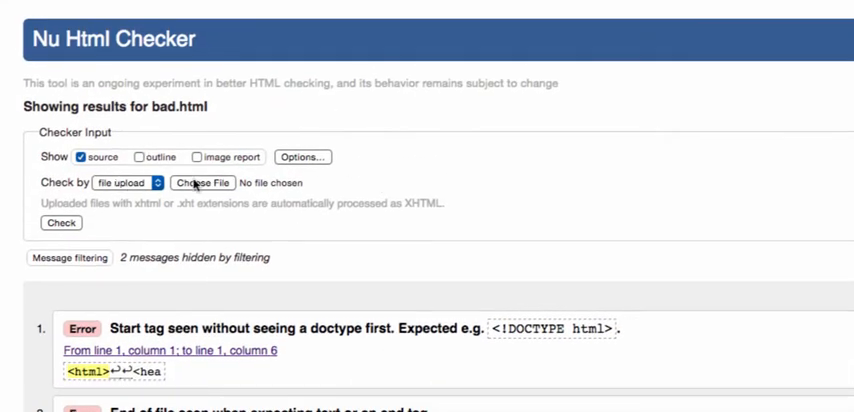
left_click(201, 182)
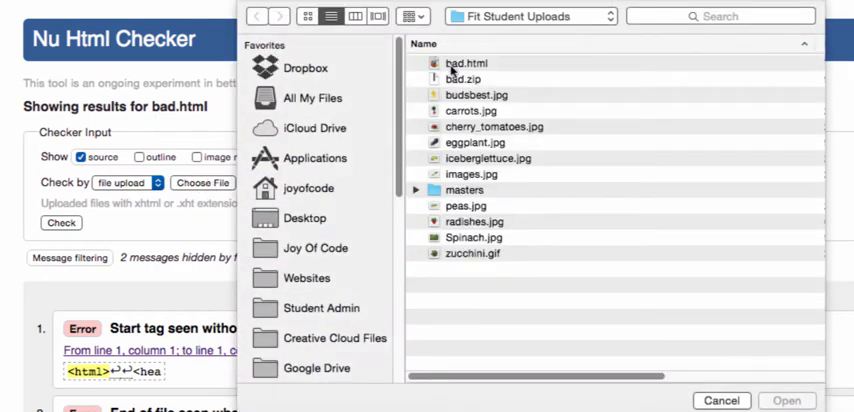
left_click(467, 63)
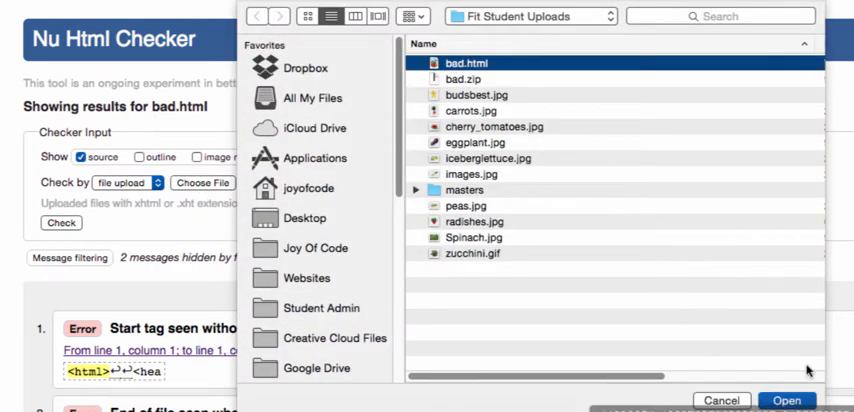
left_click(786, 400)
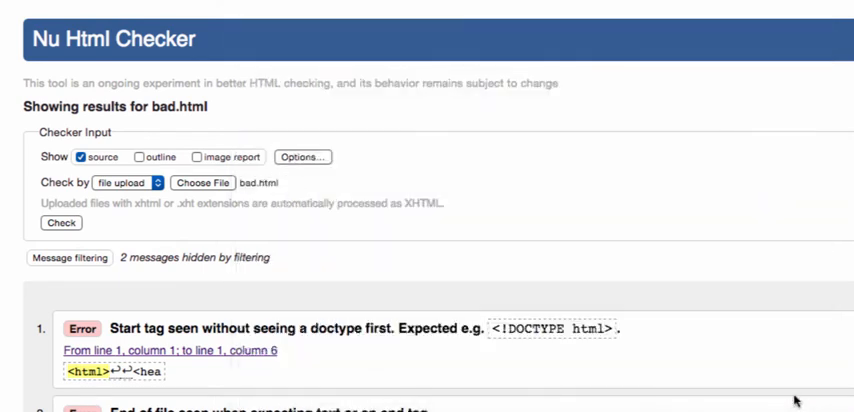
scroll("down", 3)
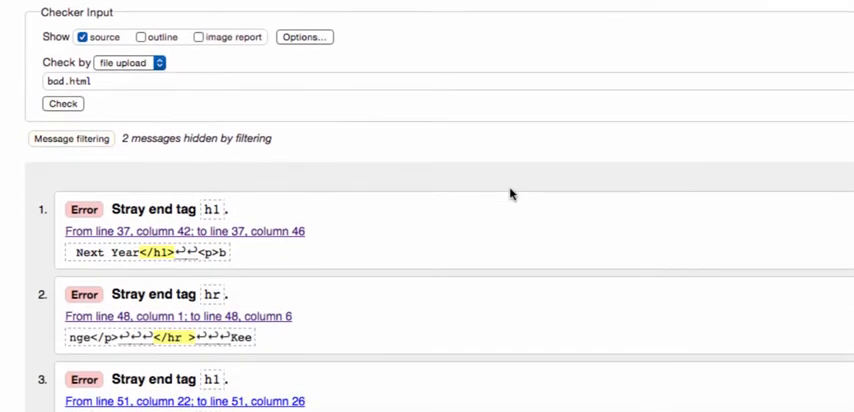
scroll("down", 3)
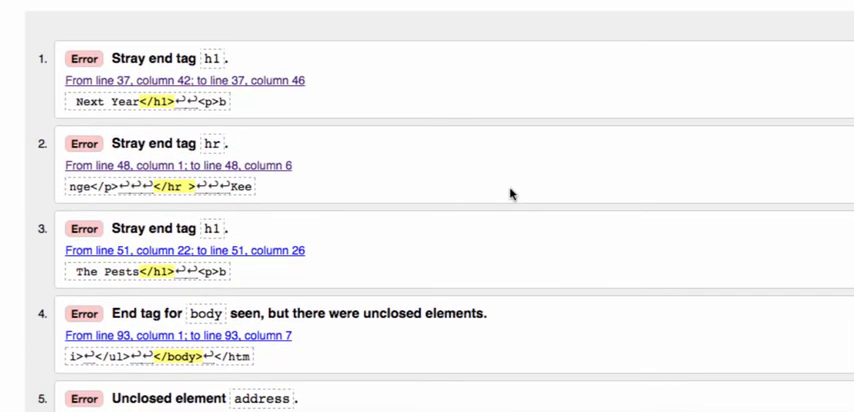
scroll("down", 3)
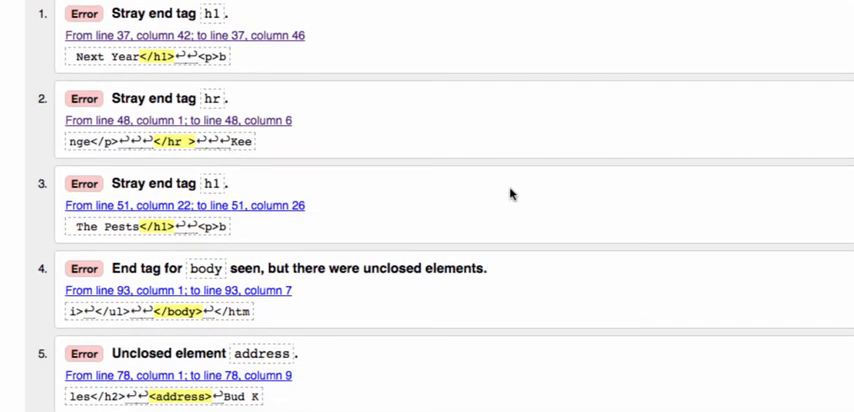
scroll("up", 3)
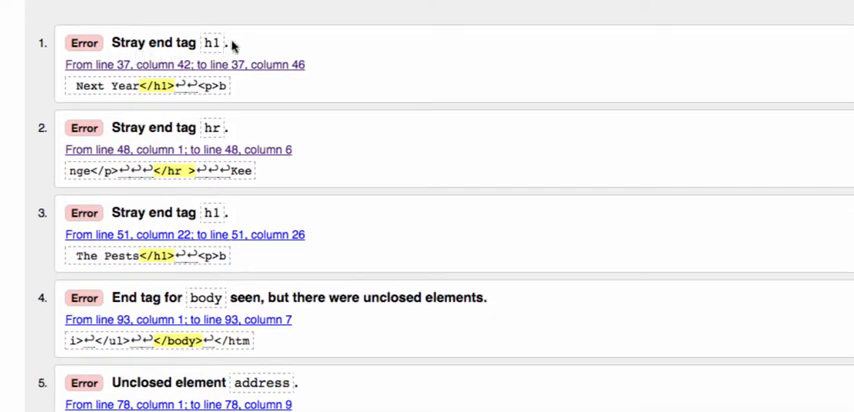
double_click(211, 46)
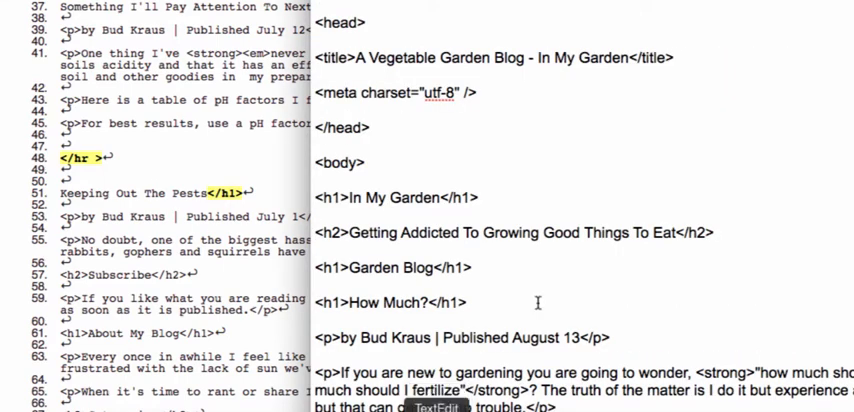
Scroll down through the results listing the stray end tag errors.
scroll("down", 3)
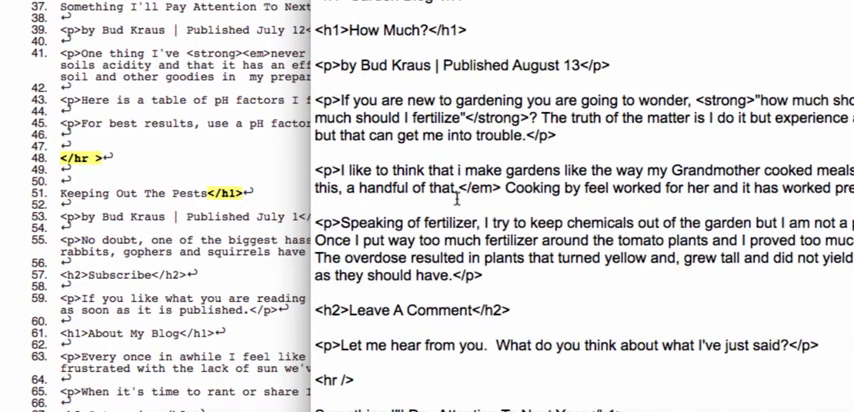
scroll("down", 3)
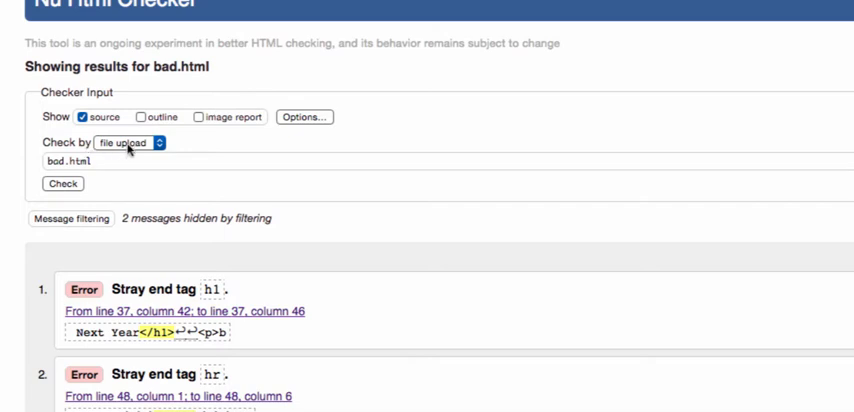
Settle the 'Check by' method back on file upload after trying web address.
left_click(127, 143)
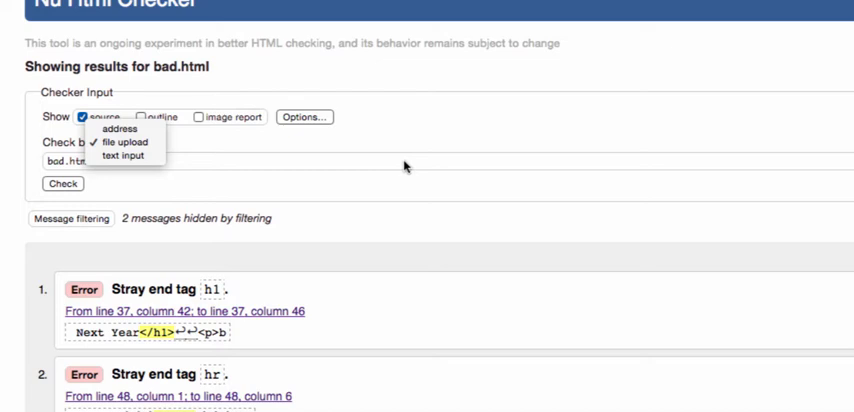
left_click(125, 142)
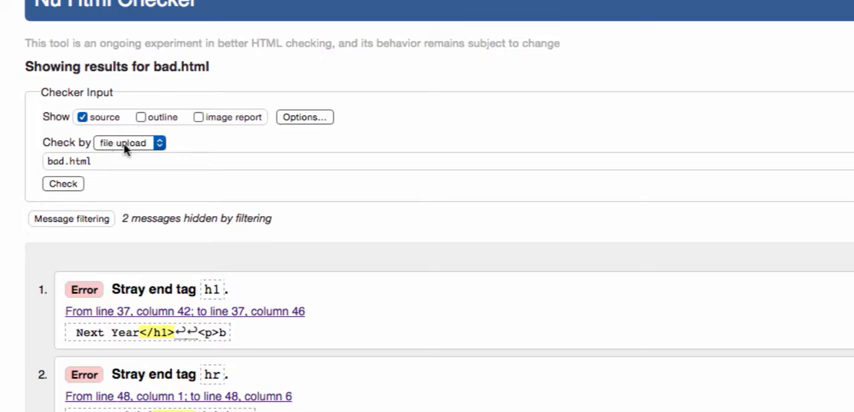
left_click(128, 142)
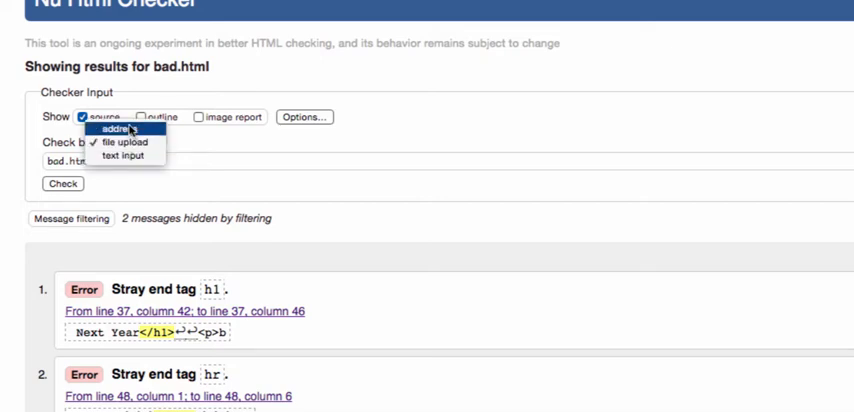
left_click(120, 129)
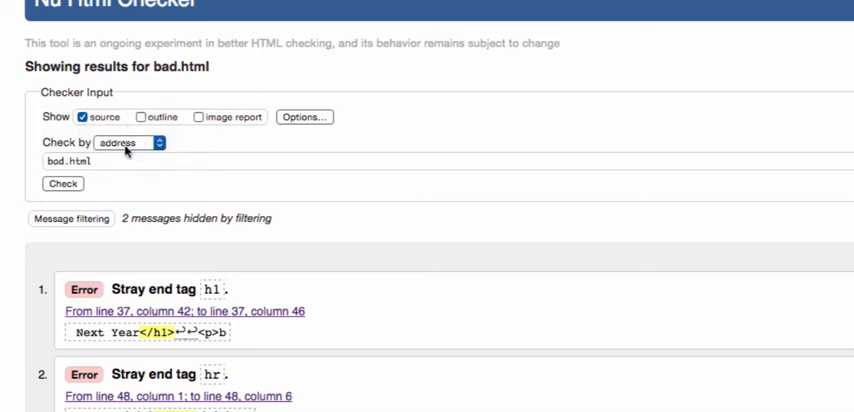
left_click(128, 142)
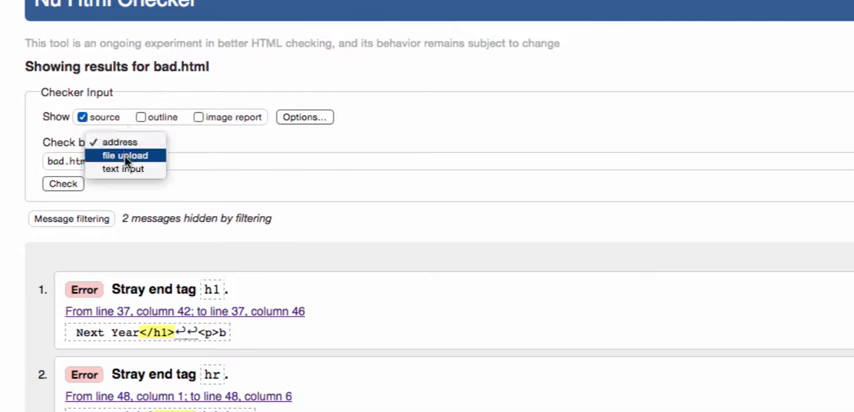
left_click(124, 155)
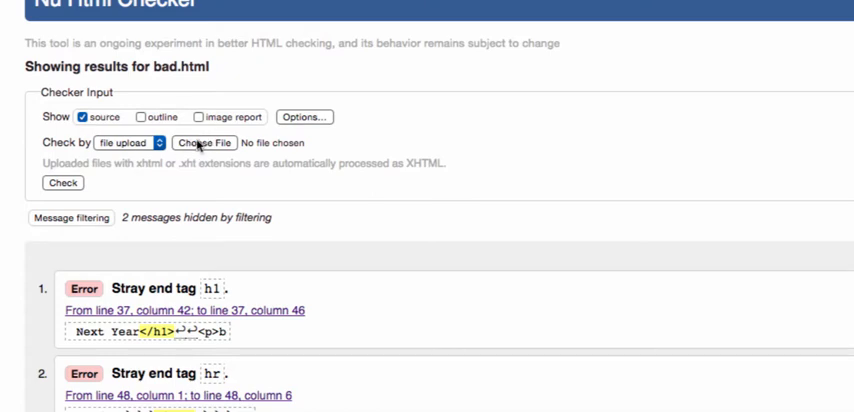
Choose the edited bad.html from Fit Student Uploads as the file to re-check.
left_click(205, 141)
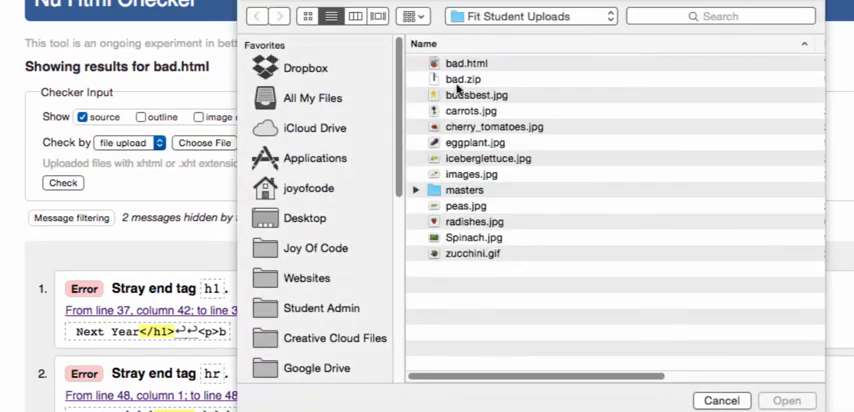
left_click(466, 62)
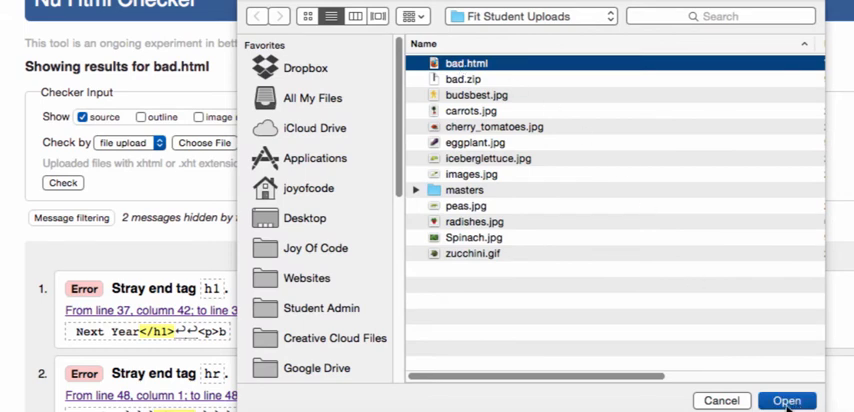
left_click(787, 400)
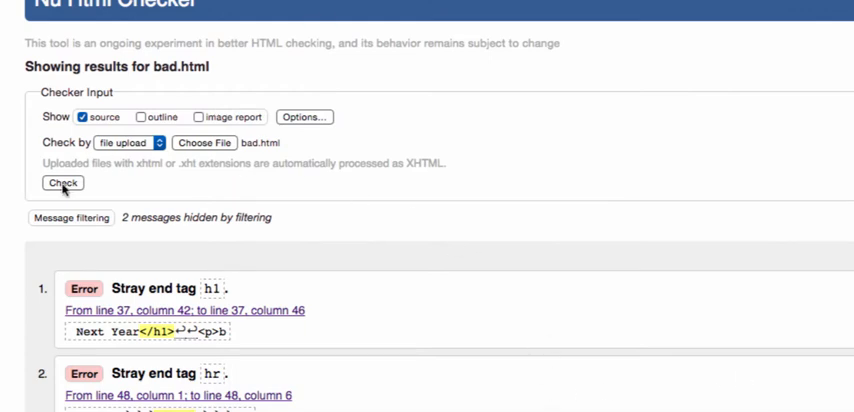
mouse_move(72, 205)
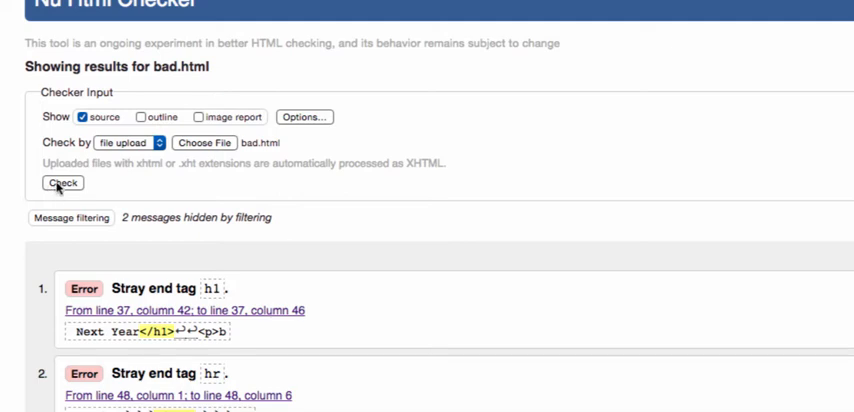
mouse_move(59, 190)
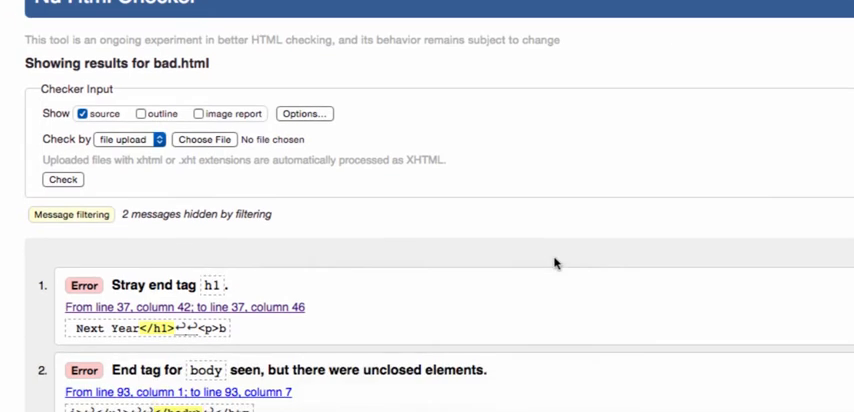
Jump to line 37 of the stray h1 error and review the source lines below it.
scroll("down", 3)
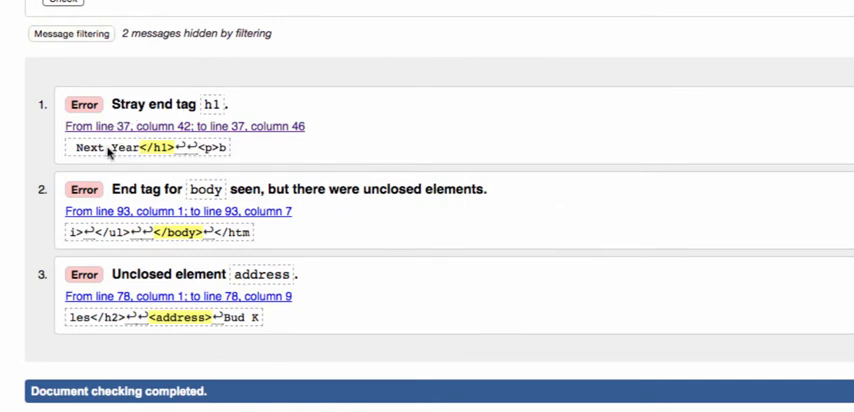
mouse_move(168, 128)
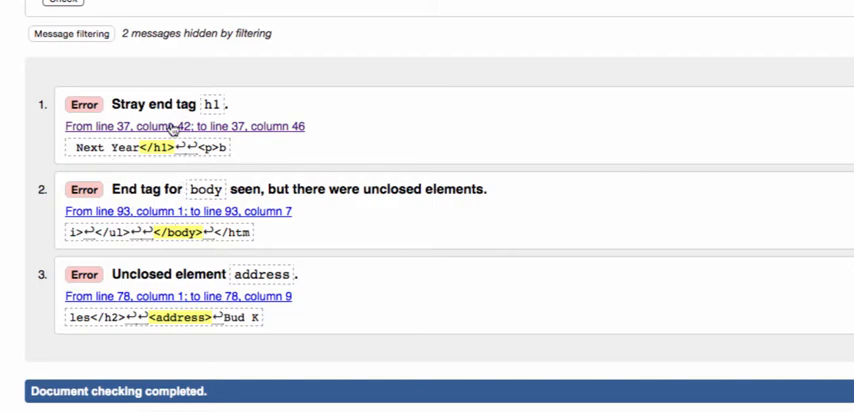
left_click(183, 125)
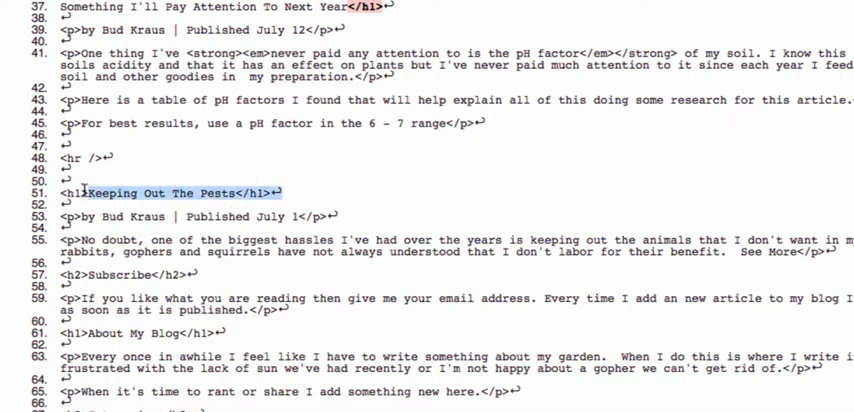
scroll("down", 3)
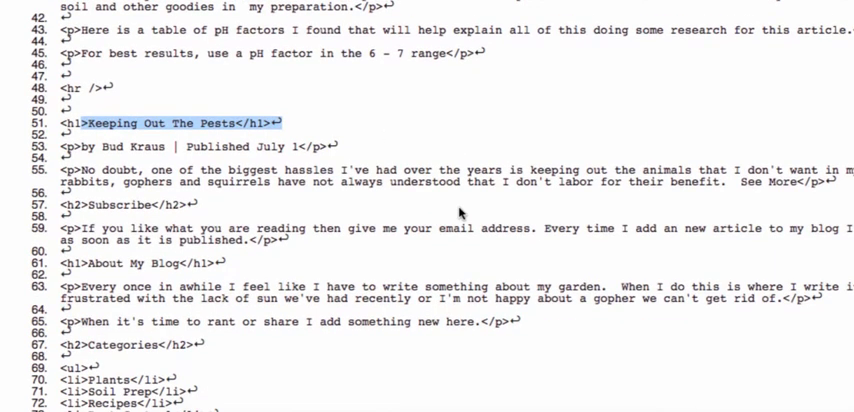
scroll("down", 3)
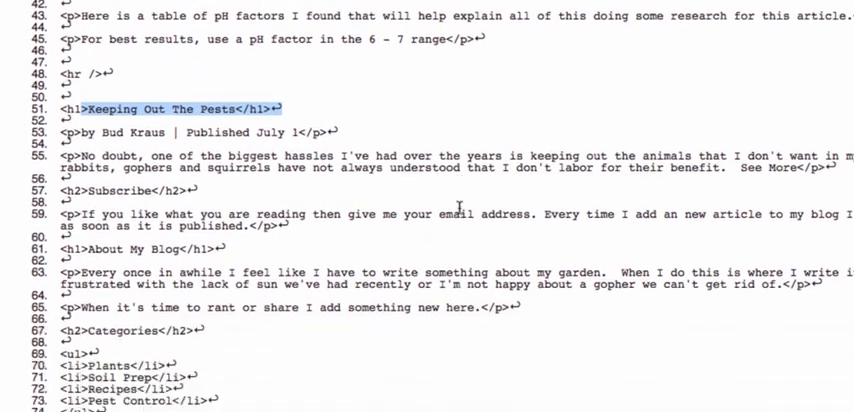
scroll("down", 3)
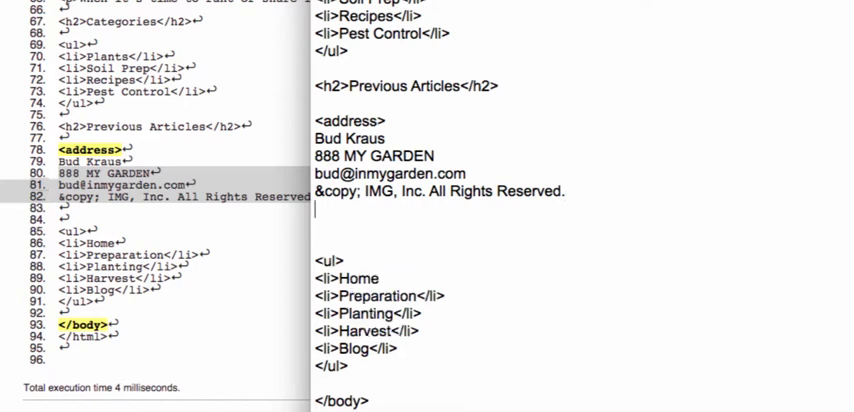
Begin the </address> closing tag after the copyright line in bad.html.
type("<")
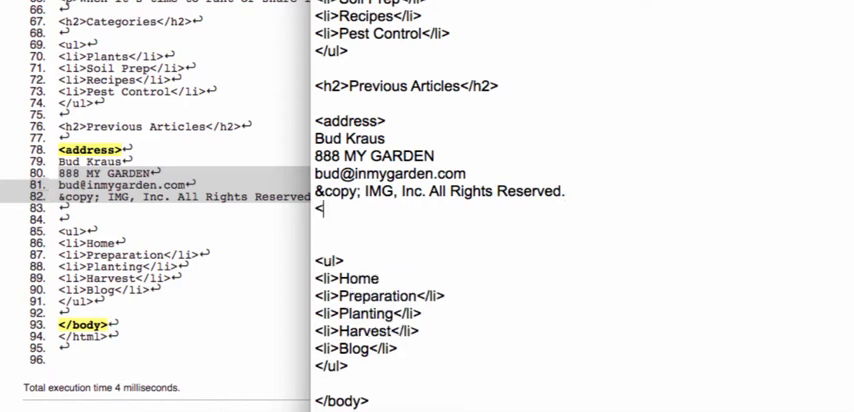
type("/ad")
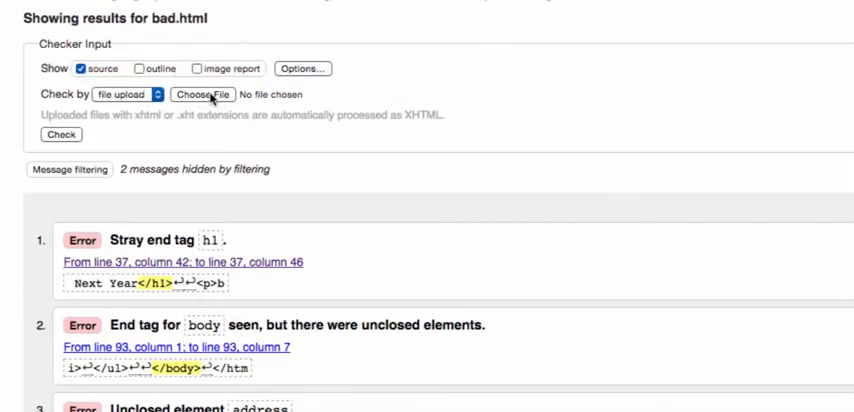
Select bad.html from the uploads folder and view the checker's results.
left_click(201, 94)
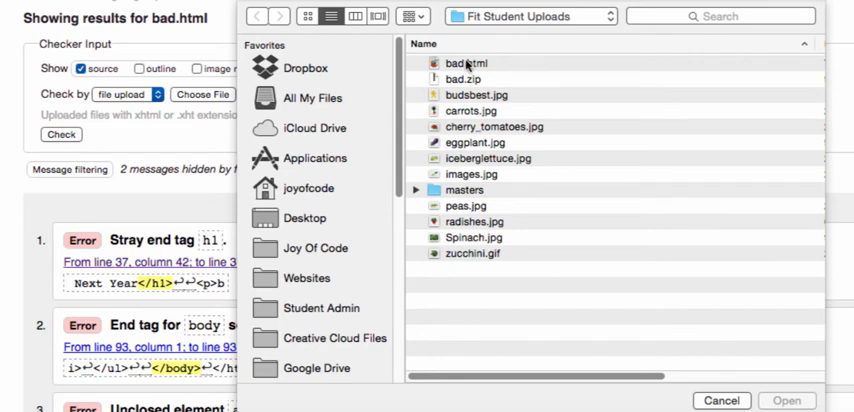
left_click(467, 63)
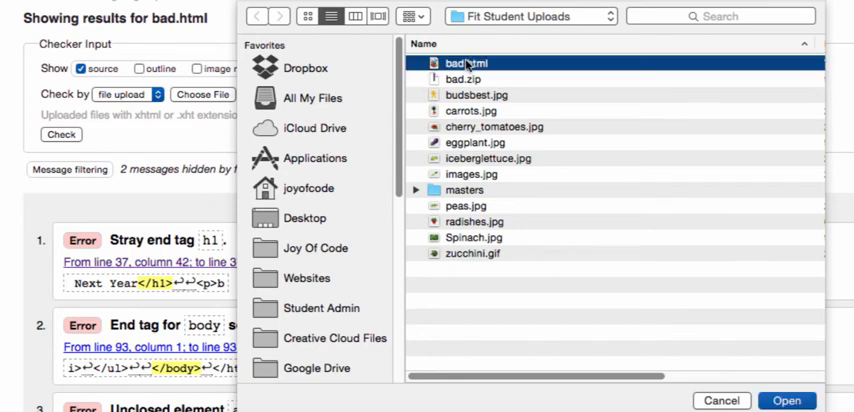
left_click(786, 400)
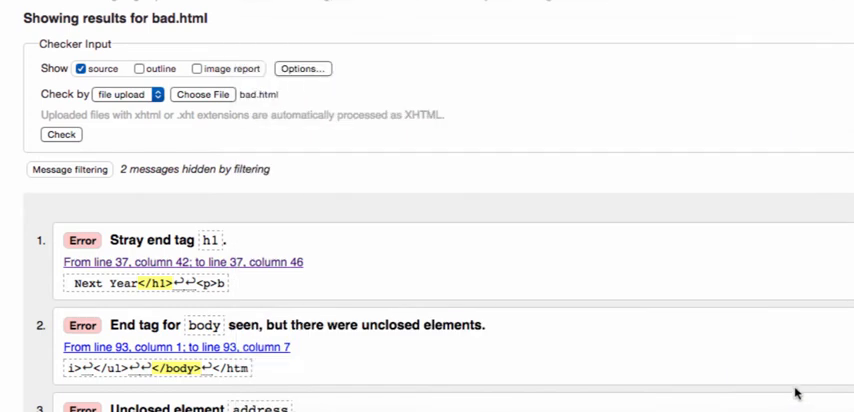
left_click(60, 135)
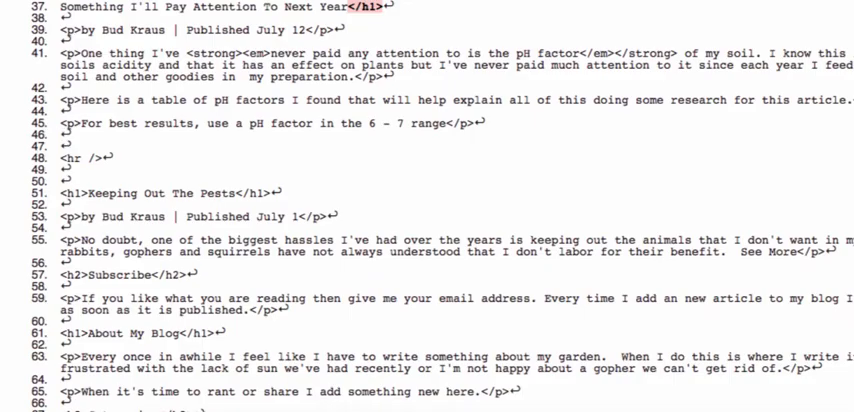
scroll("down", 3)
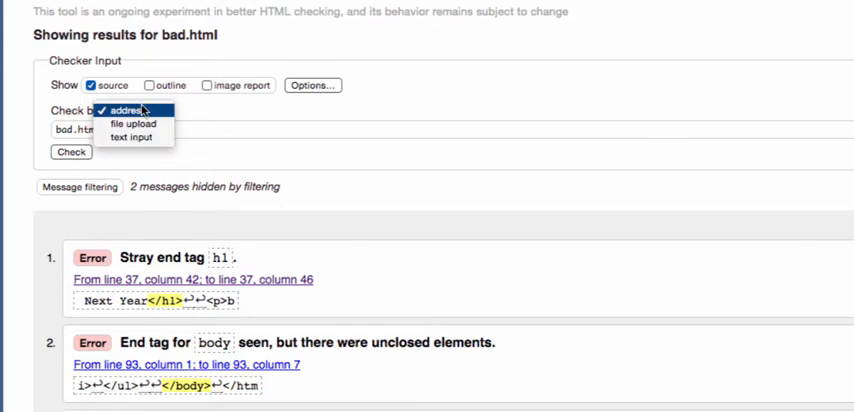
Set 'Check by' to file upload again and reselect bad.html for upload.
left_click(133, 123)
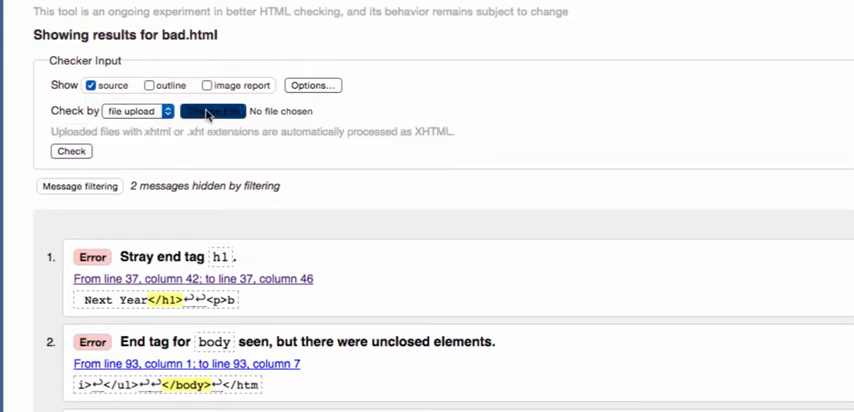
left_click(213, 111)
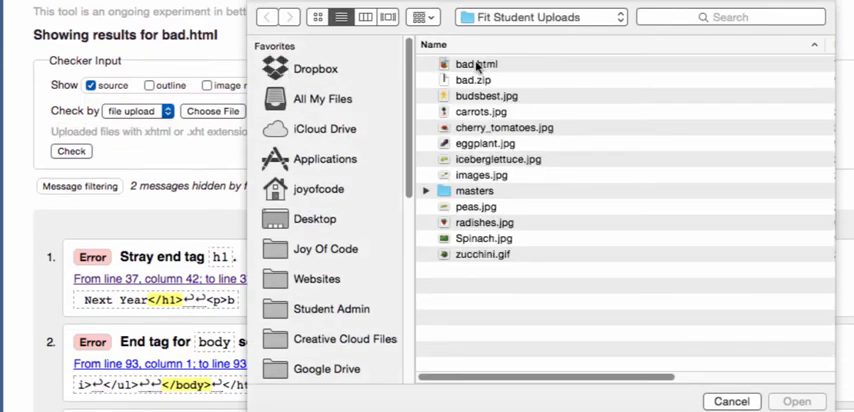
left_click(731, 401)
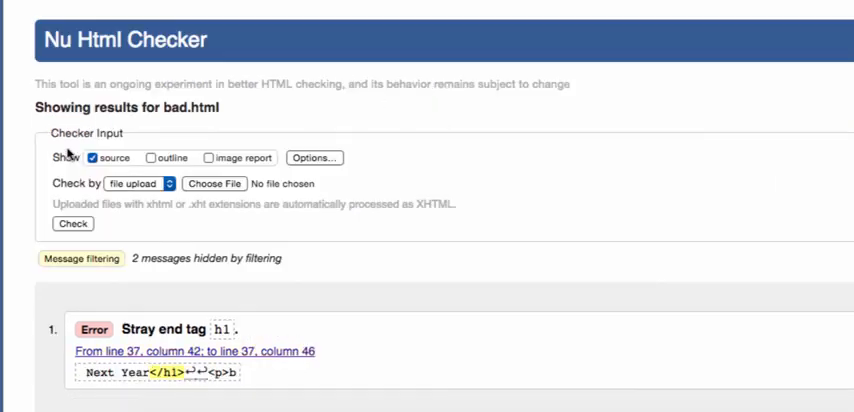
scroll("down", 3)
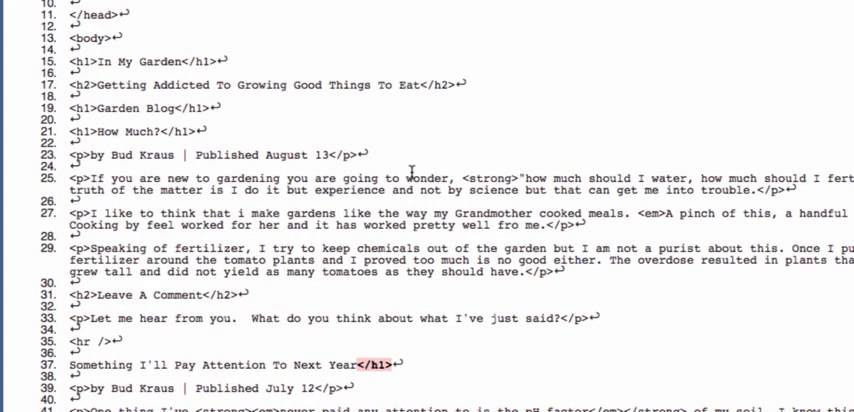
scroll("down", 3)
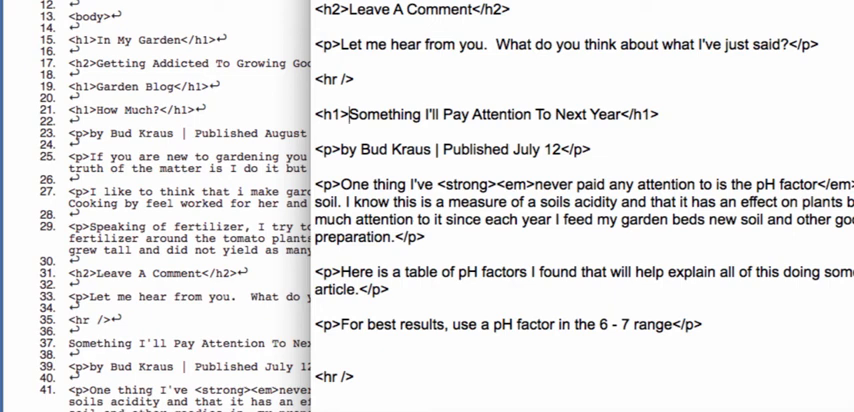
mouse_move(757, 142)
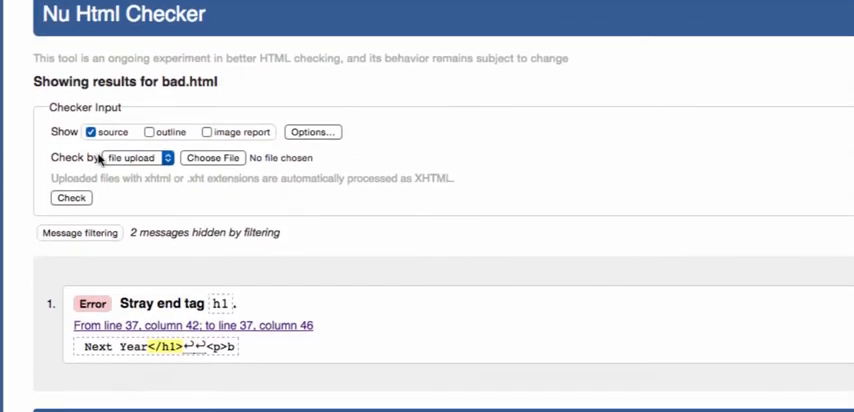
Upload the fixed bad.html and check it, reaching 'No errors or warnings to show'.
left_click(211, 157)
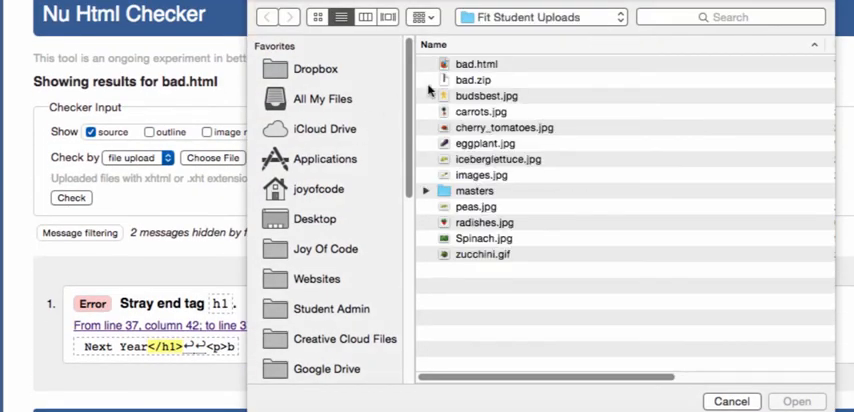
left_click(477, 63)
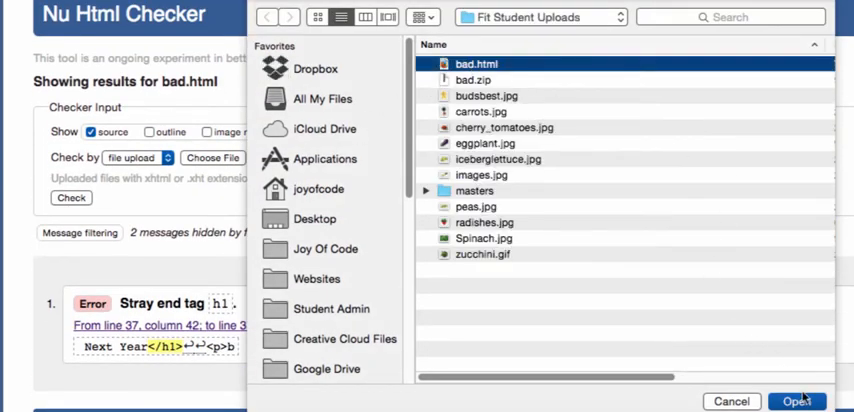
left_click(796, 401)
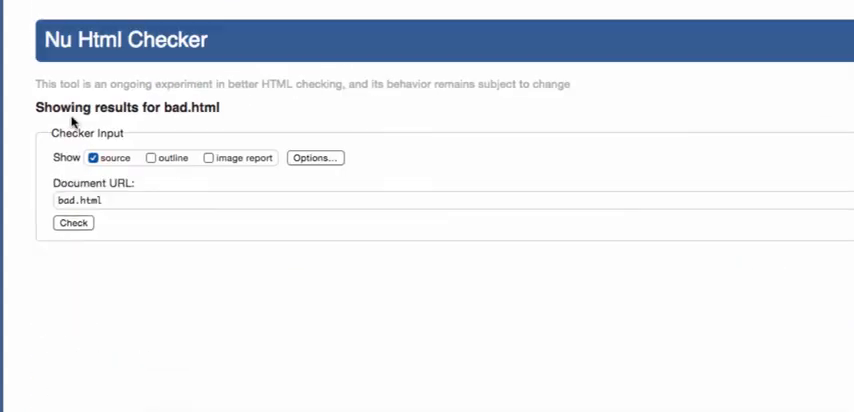
left_click(73, 223)
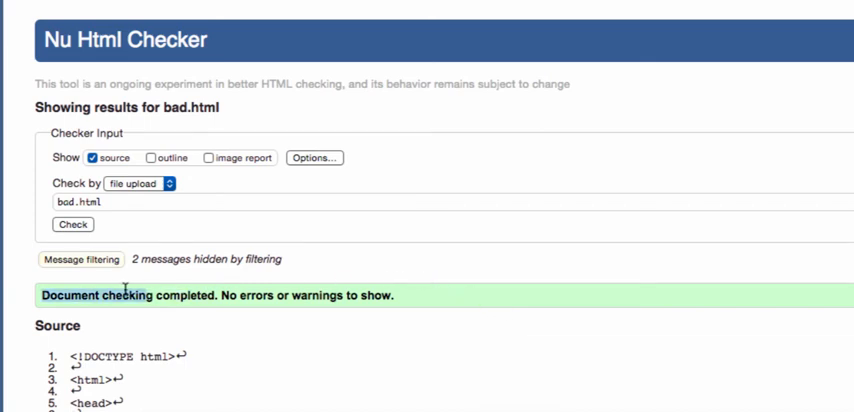
mouse_move(491, 299)
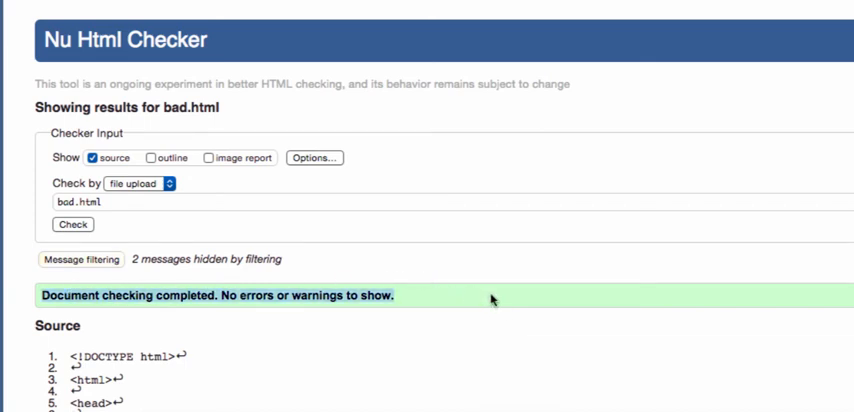
Scroll through the validated source listing below the green bar.
scroll("down", 3)
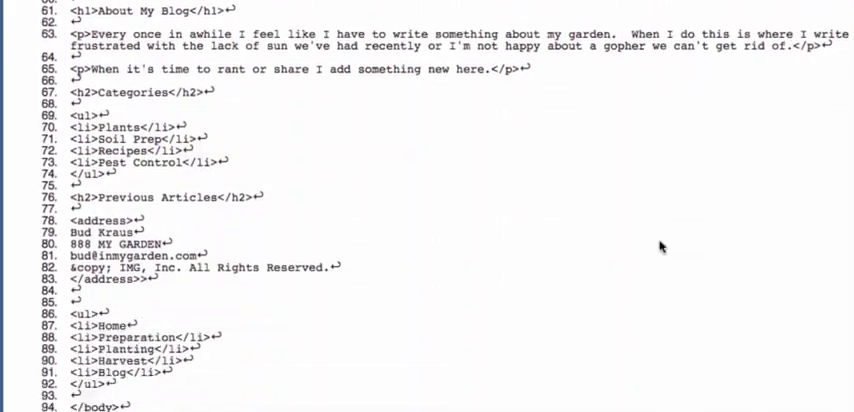
scroll("down", 3)
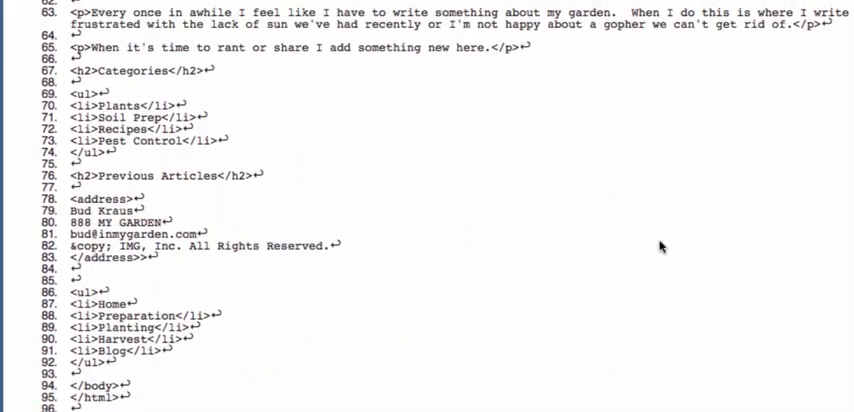
scroll("down", 3)
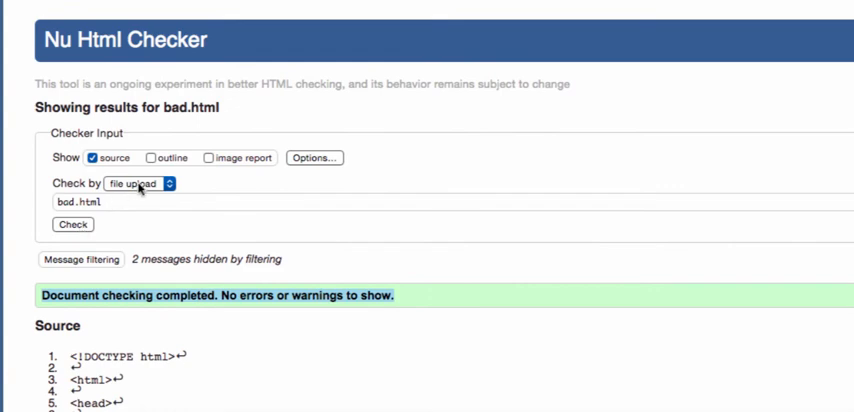
Re-check bad.html by file upload; the result still shows no errors or warnings.
left_click(142, 184)
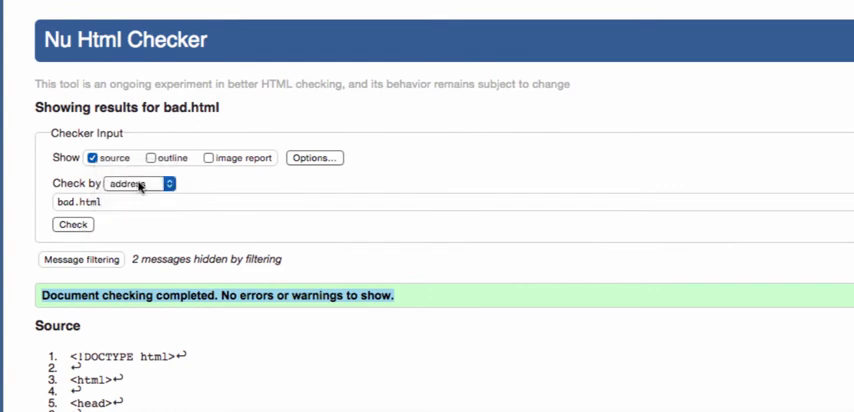
left_click(143, 184)
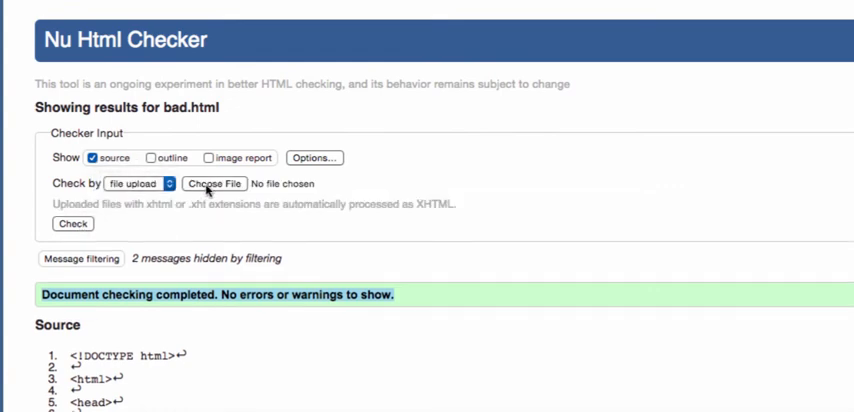
left_click(212, 183)
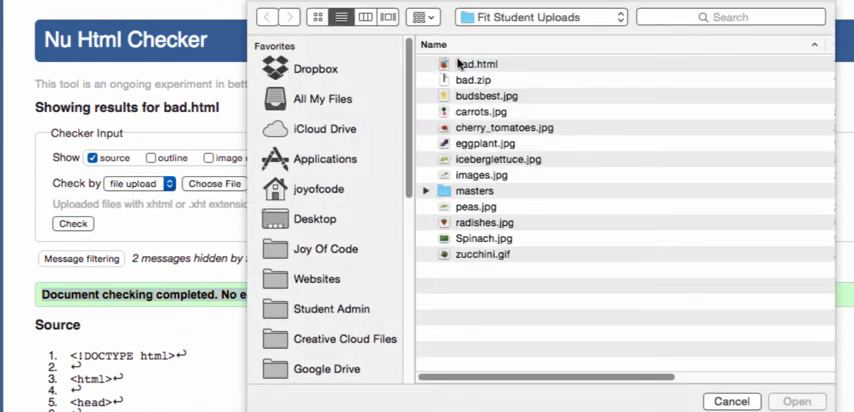
left_click(477, 64)
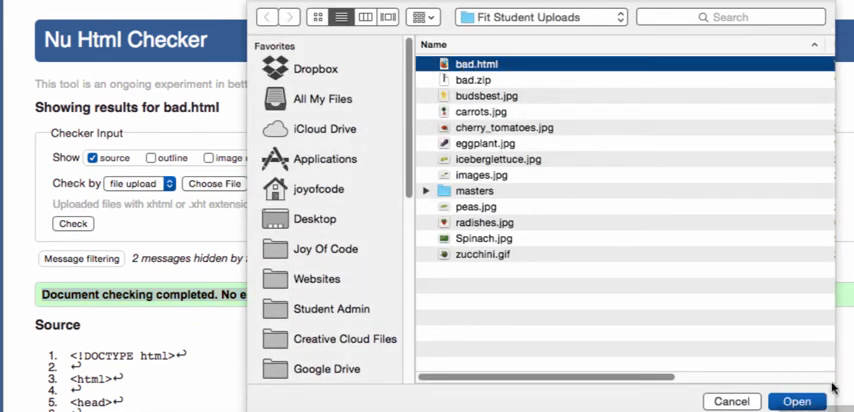
left_click(796, 401)
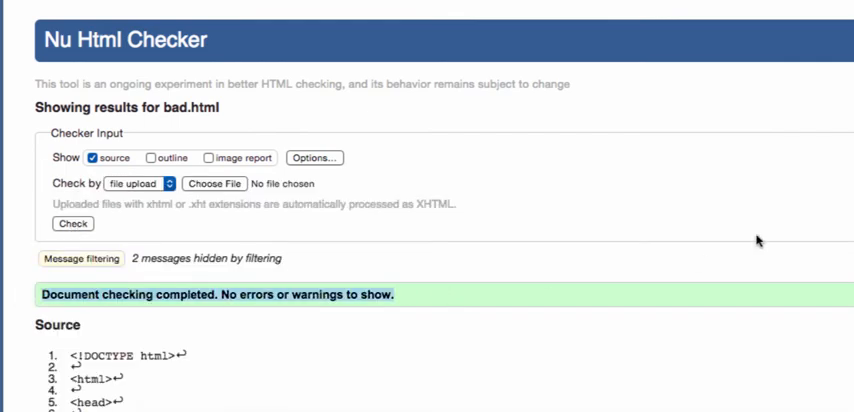
scroll("down", 3)
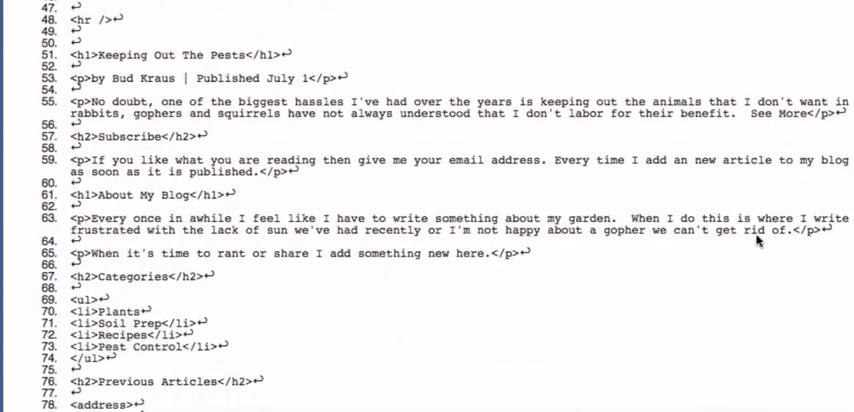
scroll("down", 3)
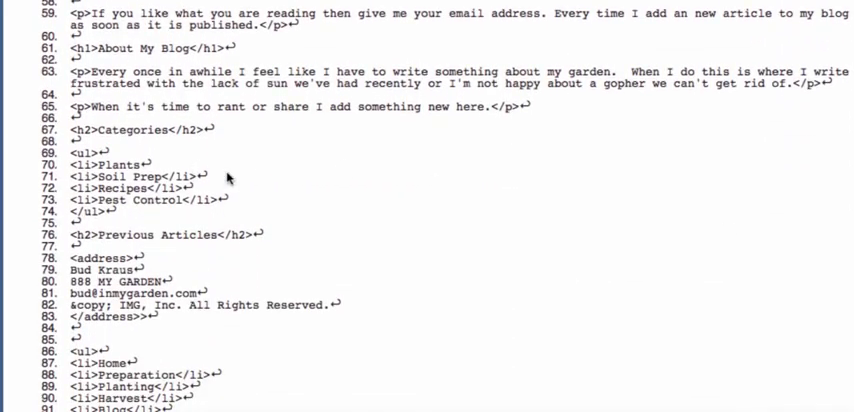
scroll("down", 3)
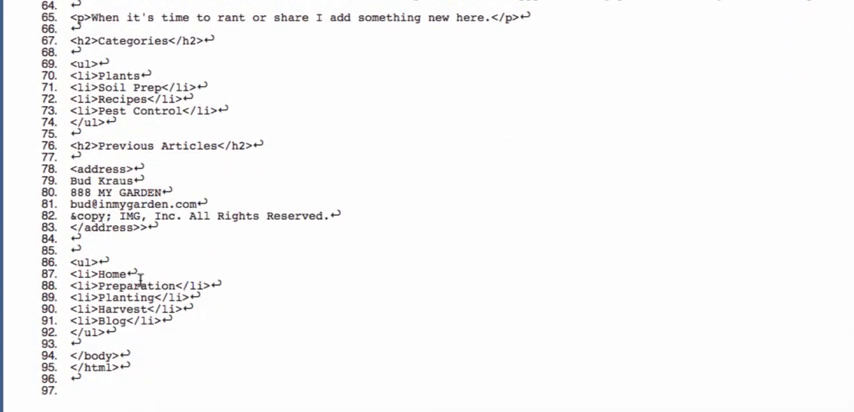
double_click(100, 273)
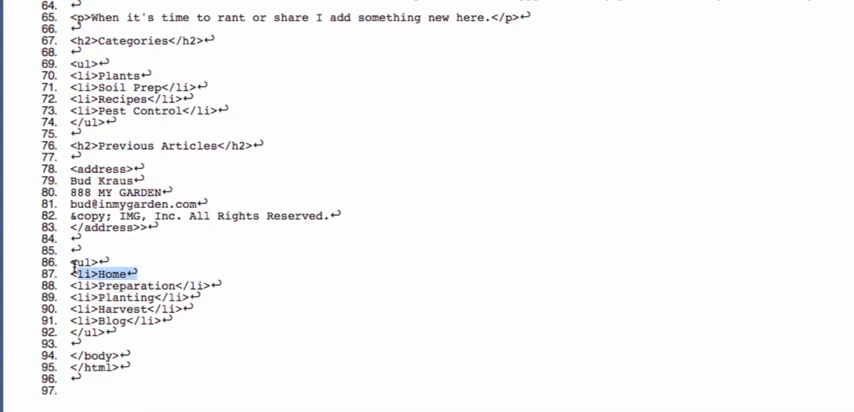
mouse_move(371, 267)
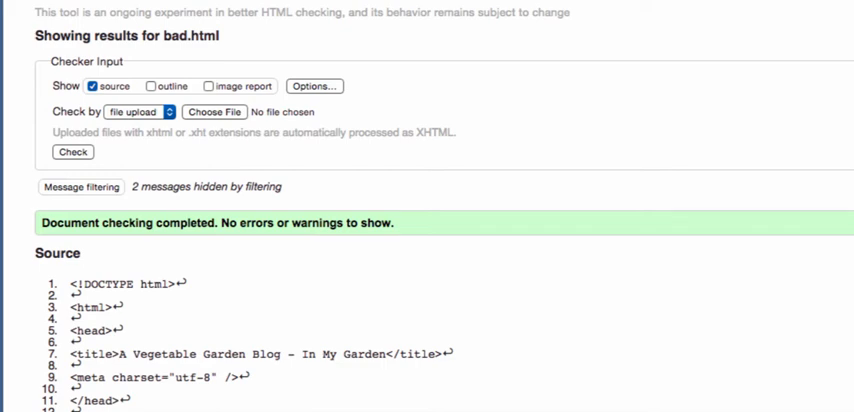
left_click(250, 5)
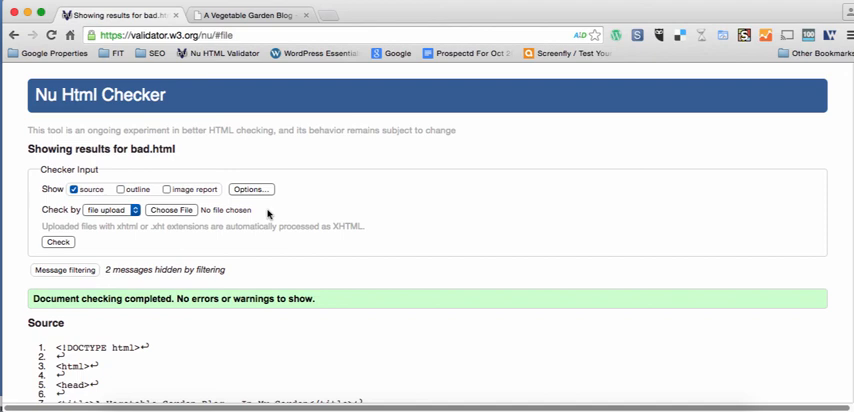
mouse_move(268, 215)
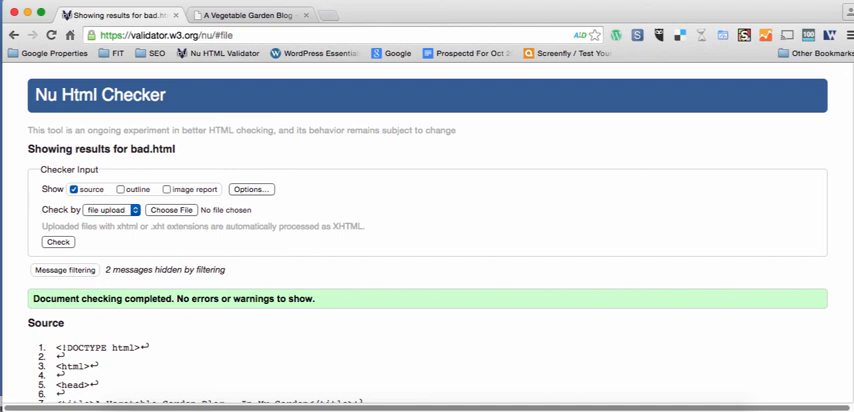
In the second tab, Google 'w3c html validator' and reach the W3C Markup Validation Service, then return to the results tab.
left_click(245, 15)
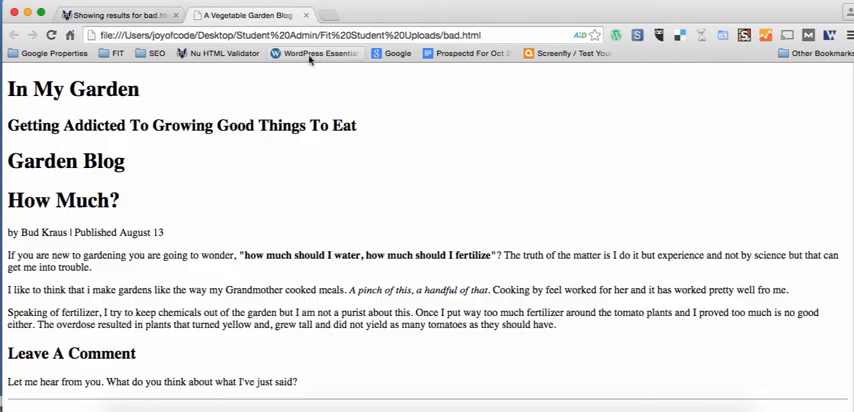
left_click(397, 53)
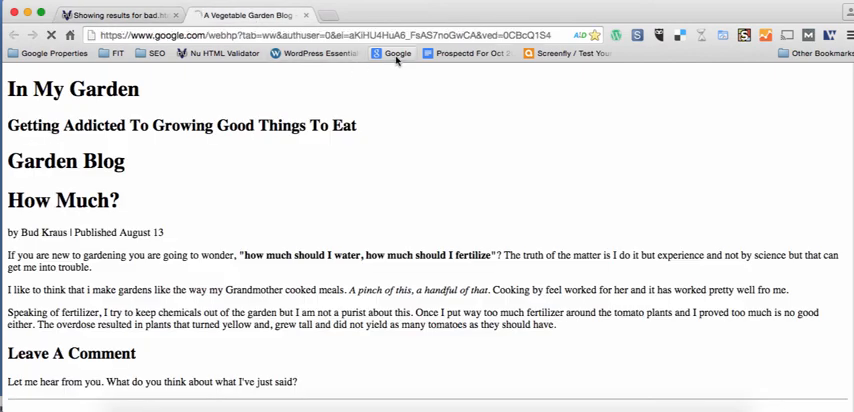
left_click(250, 15)
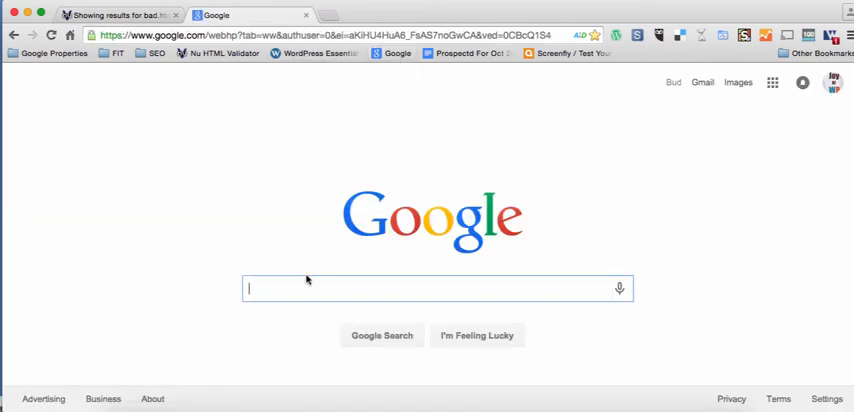
type("W3C HTML")
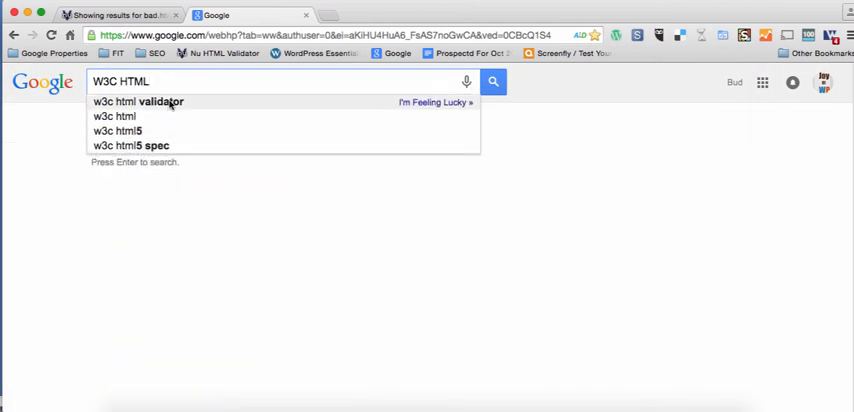
left_click(138, 102)
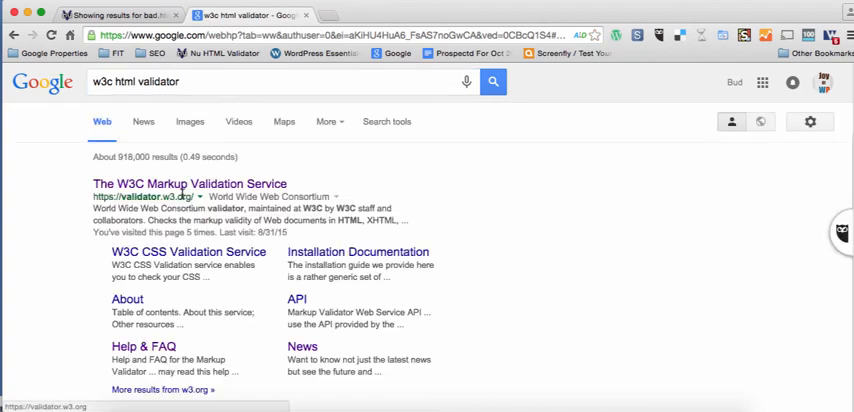
left_click(190, 183)
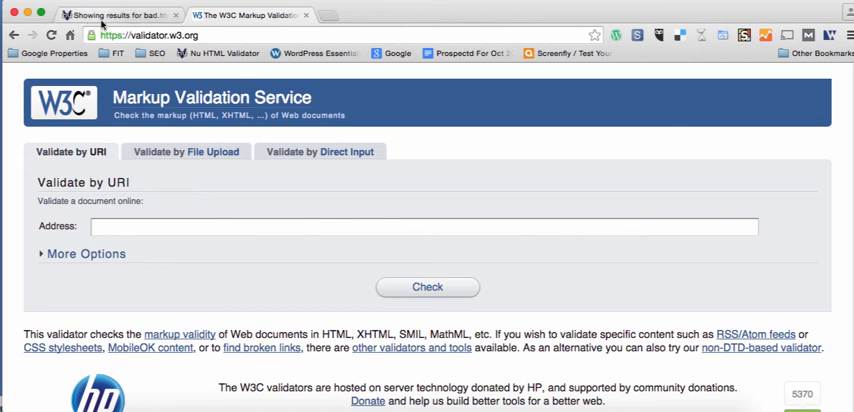
left_click(119, 14)
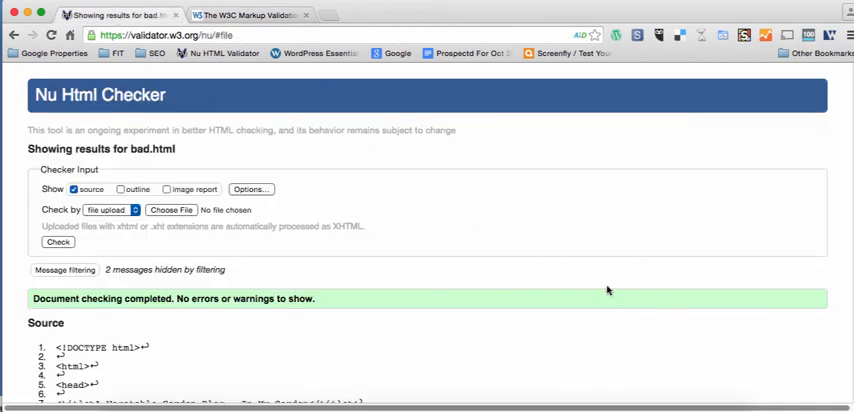